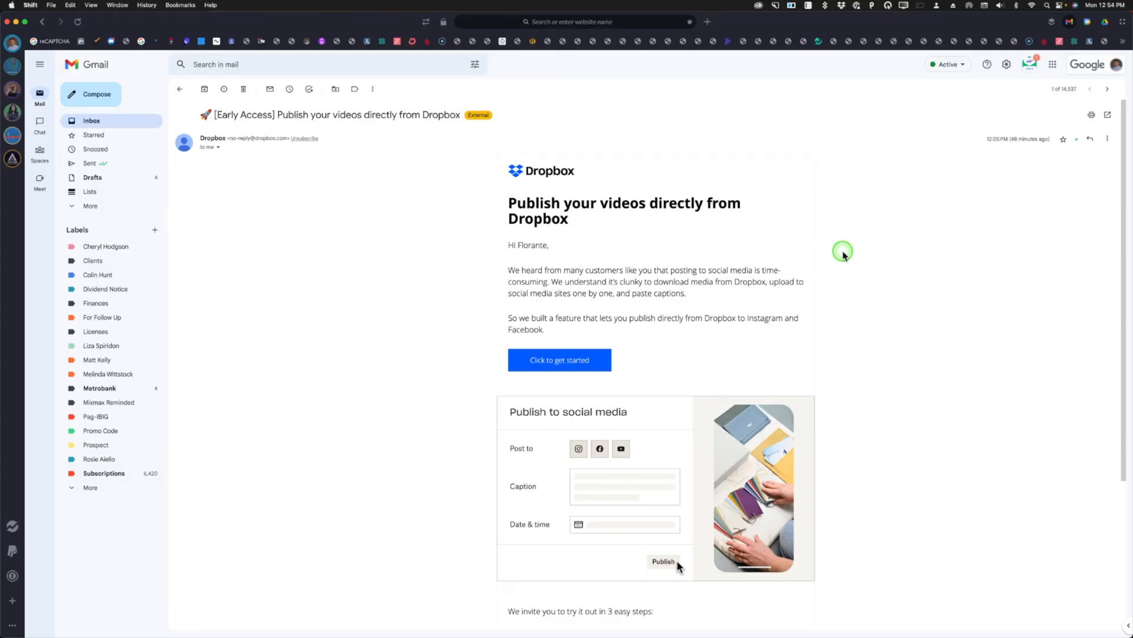
mouse_move(872, 250)
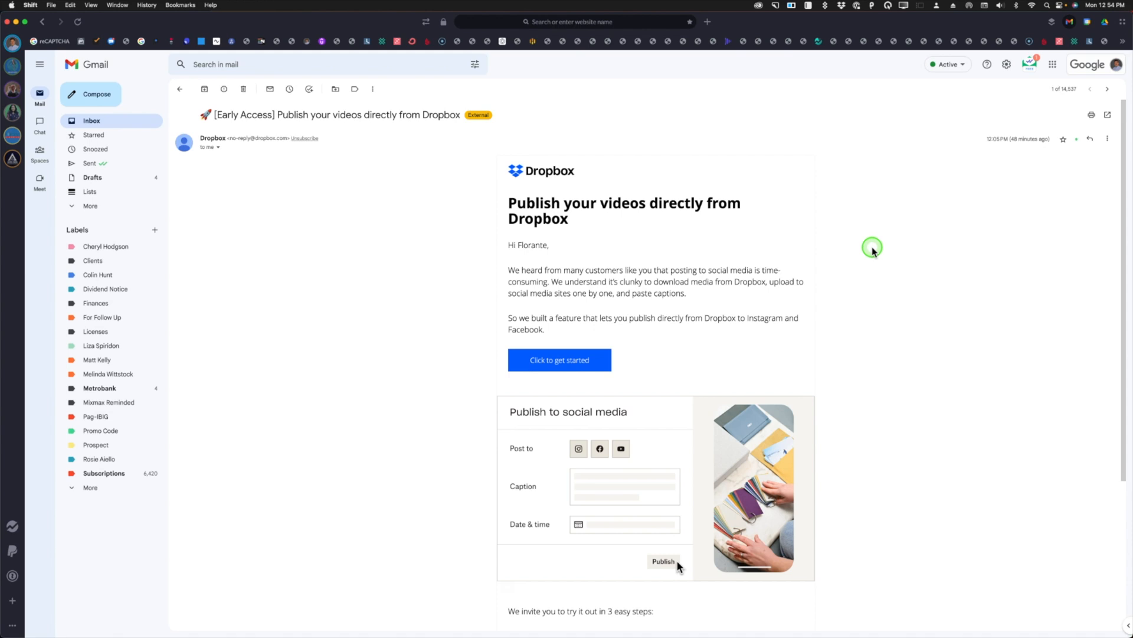
mouse_move(873, 252)
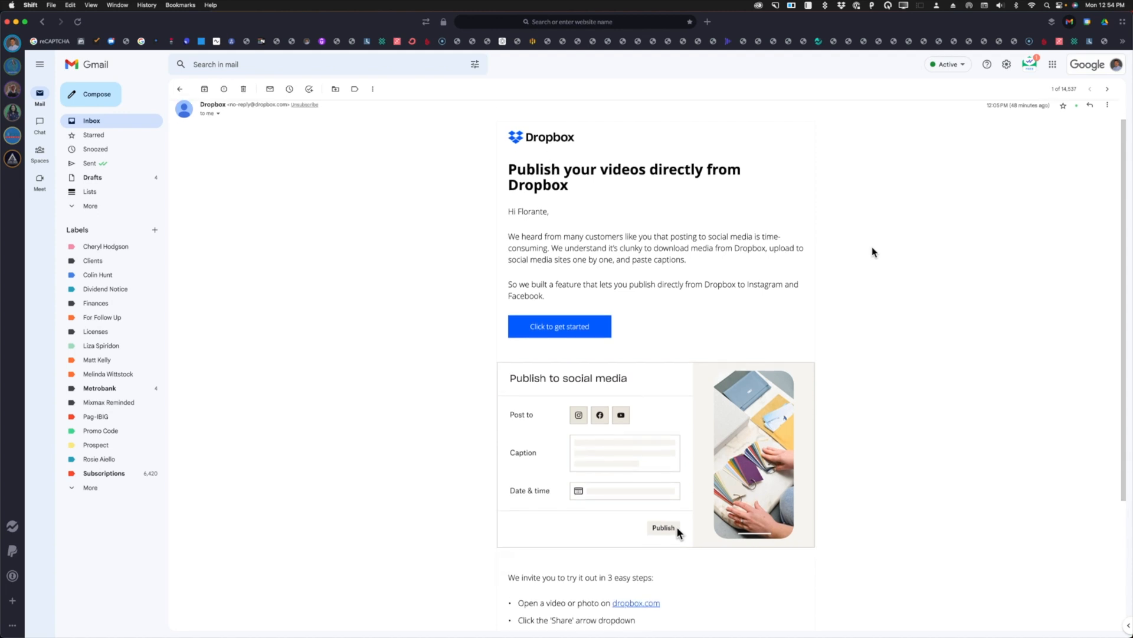
- Navigate YouTube > Freelance Channel > Shorts & Reels and select How to Use Edge Drop on Mobile.mov
scroll(down, 3)
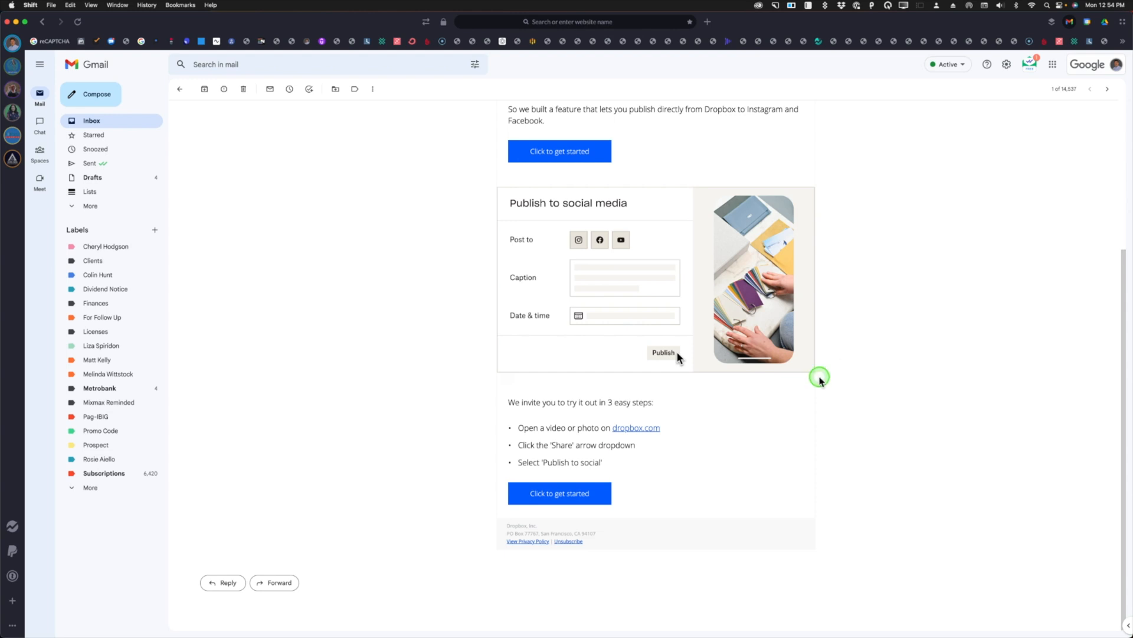
mouse_move(793, 432)
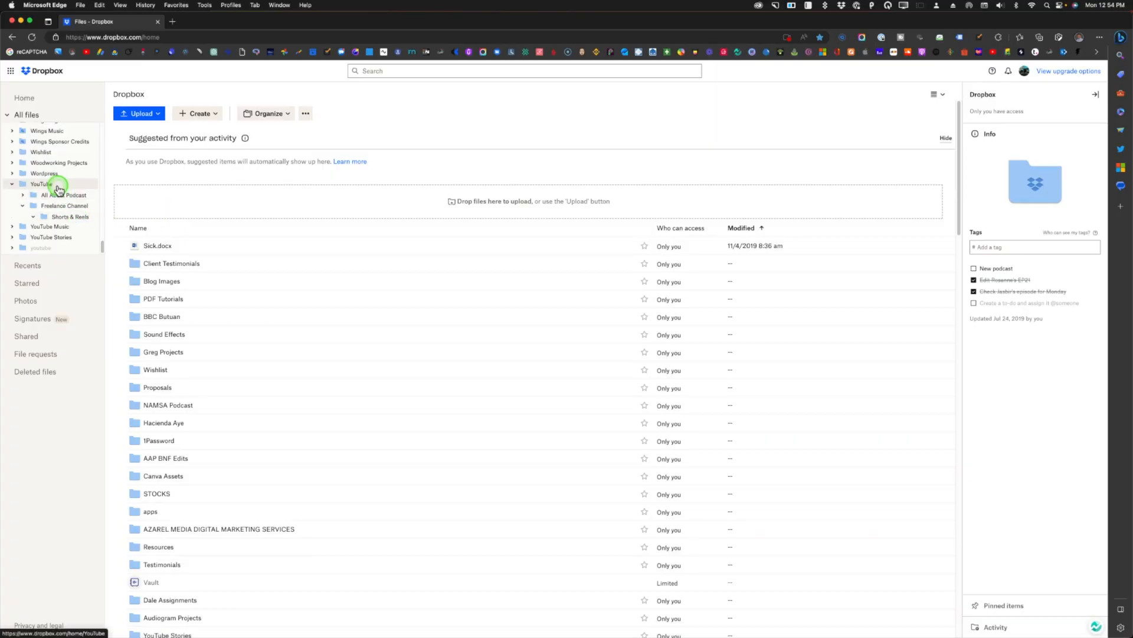
click(41, 184)
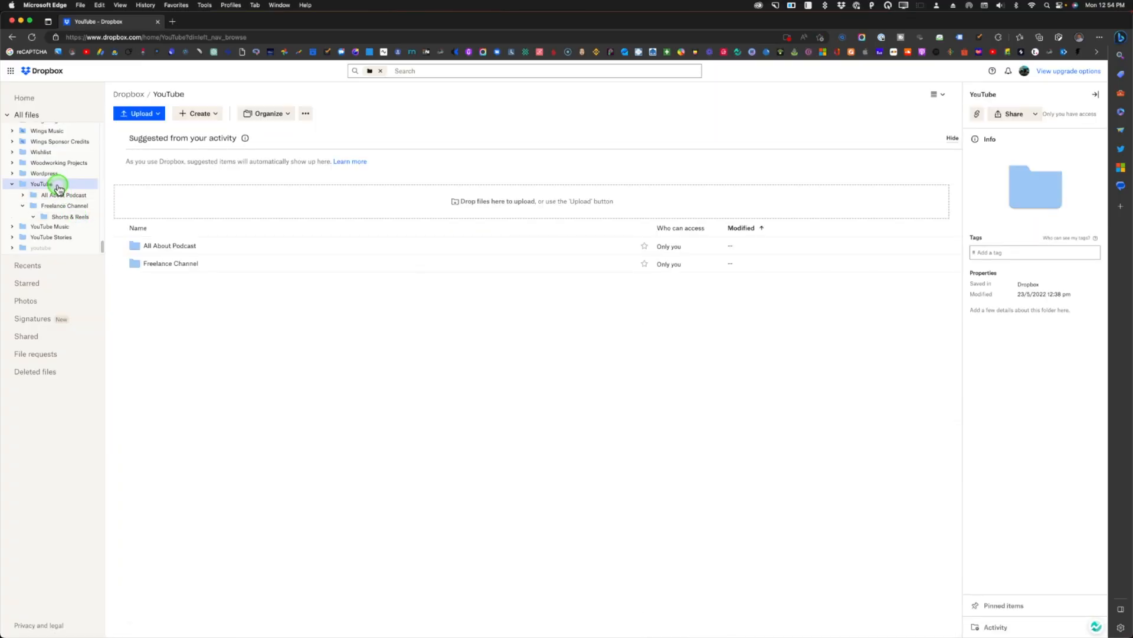
double_click(170, 264)
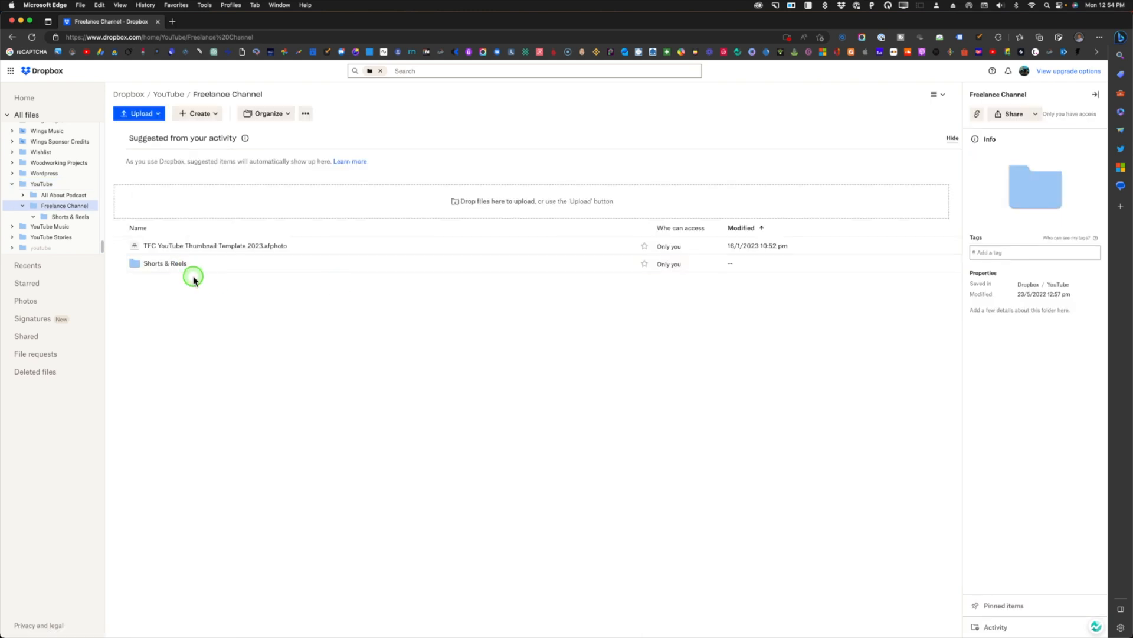
double_click(165, 262)
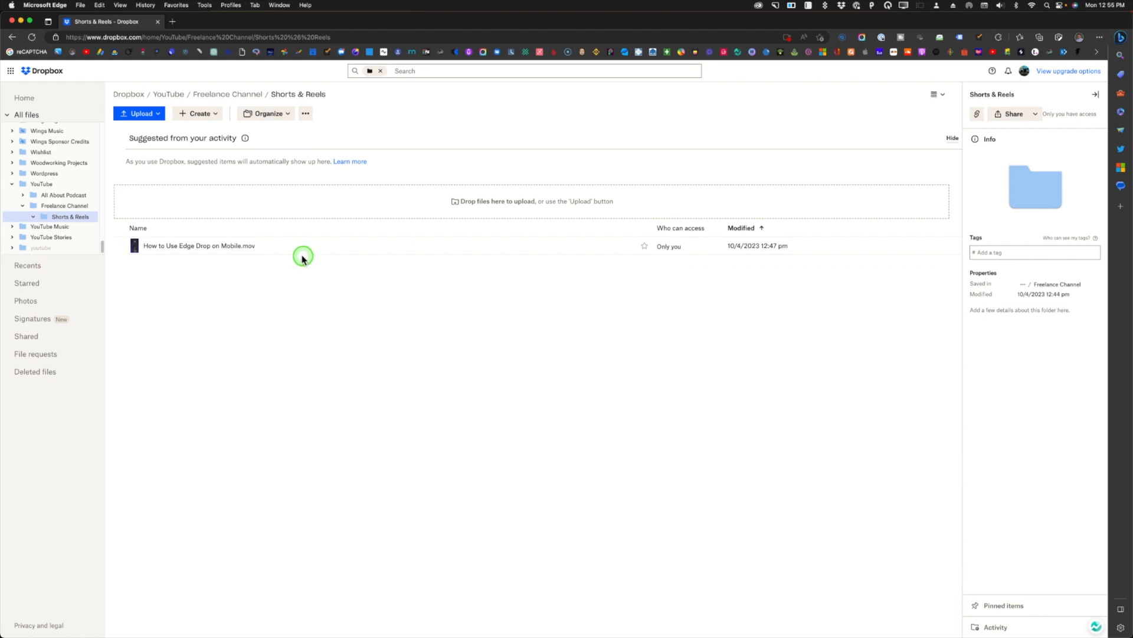
click(198, 246)
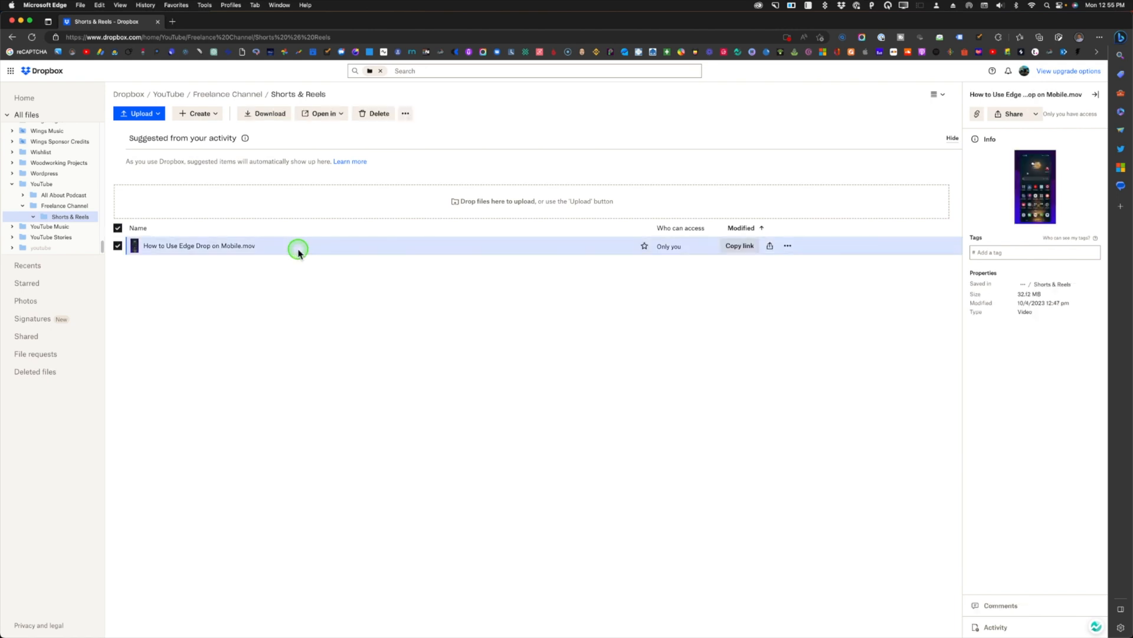
mouse_move(770, 245)
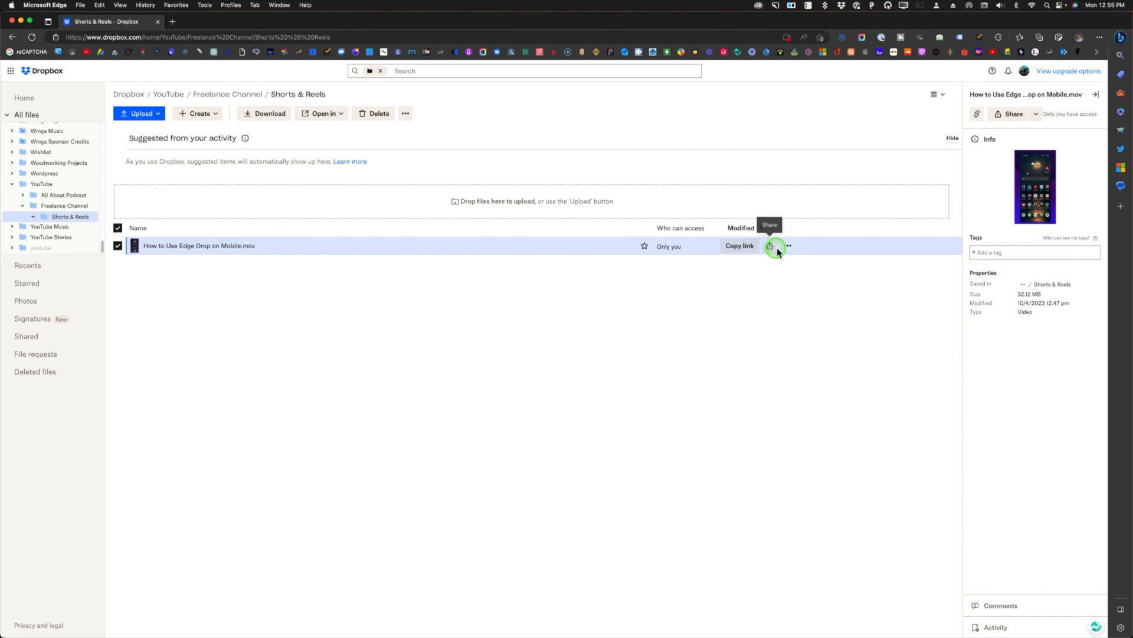
- From the video's actions menu, choose Share > Publish to social
click(789, 245)
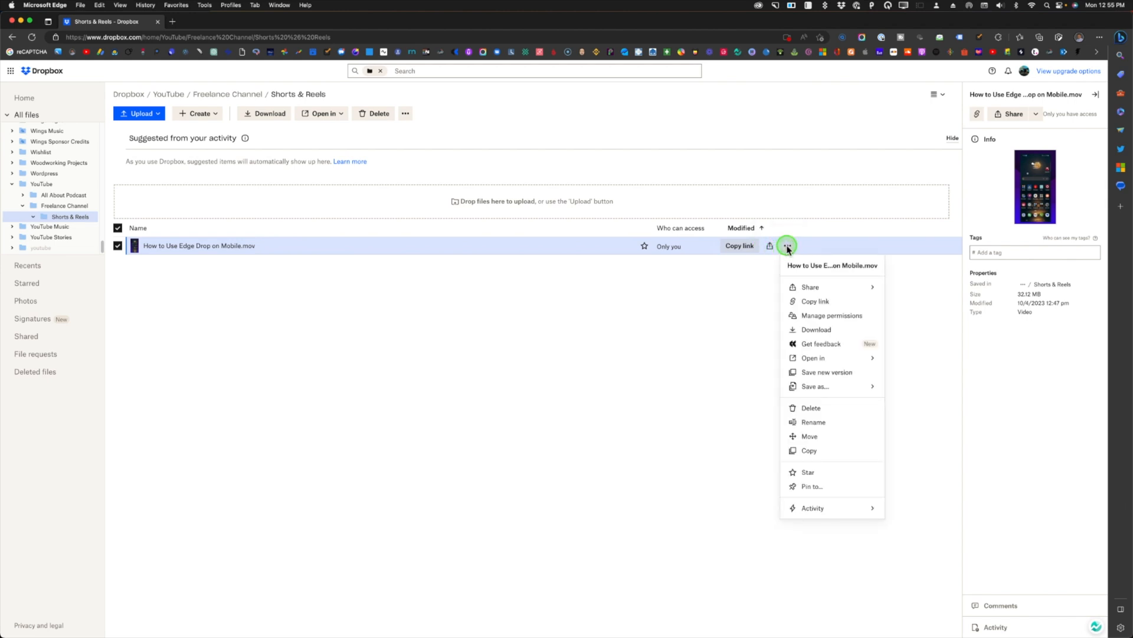
click(810, 286)
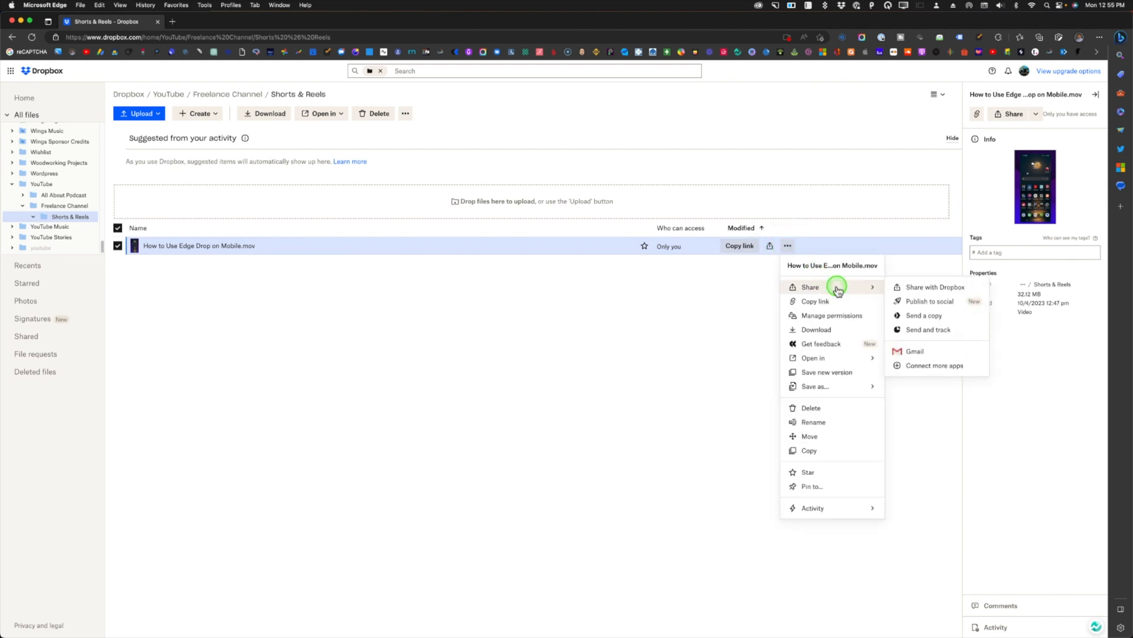
mouse_move(929, 301)
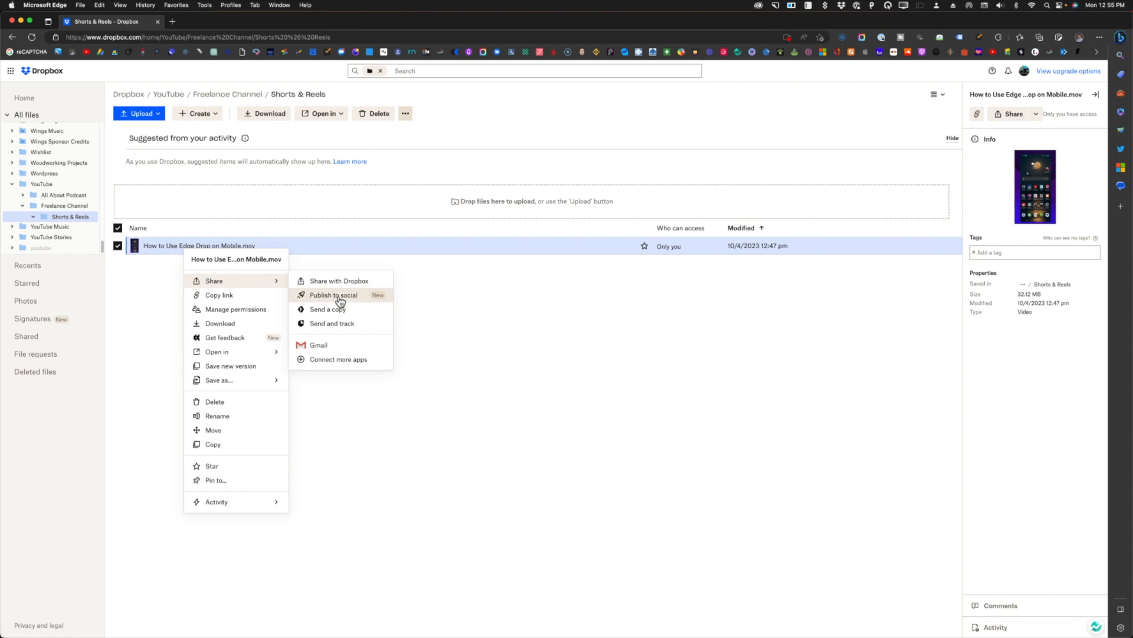
click(333, 294)
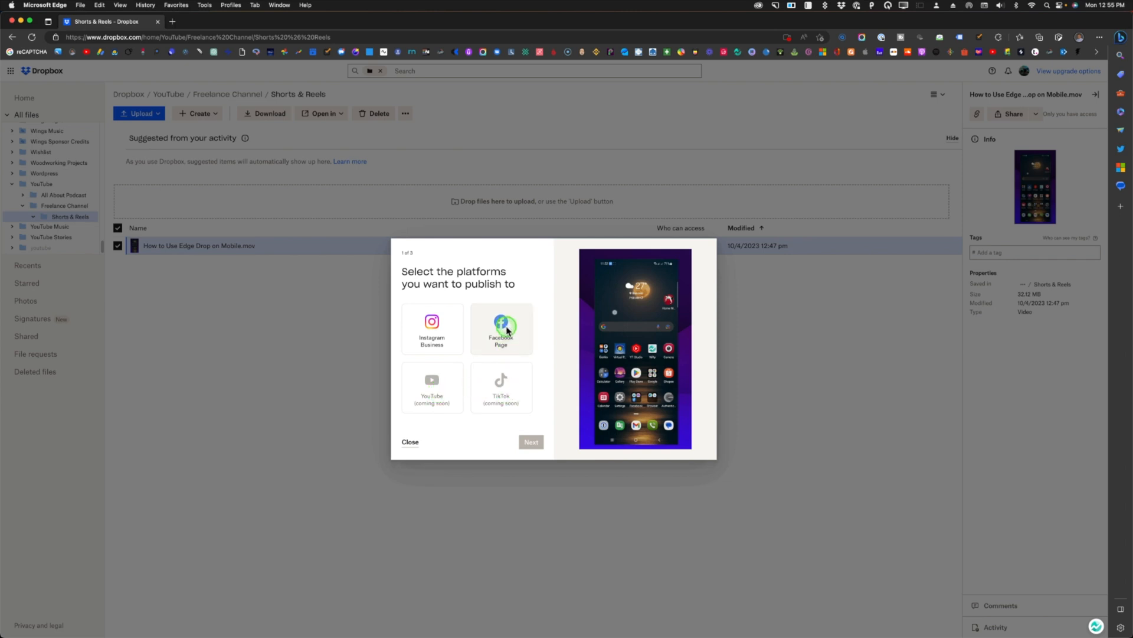
- Pick Facebook Page as the platform and connect Dropbox to the Facebook account
click(501, 330)
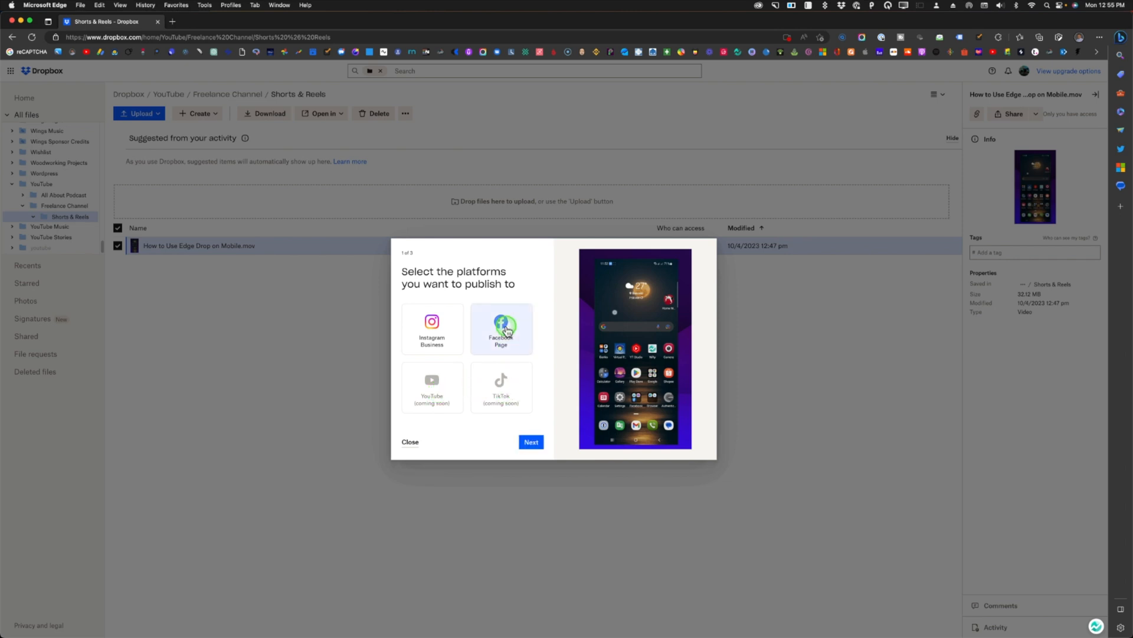
click(530, 442)
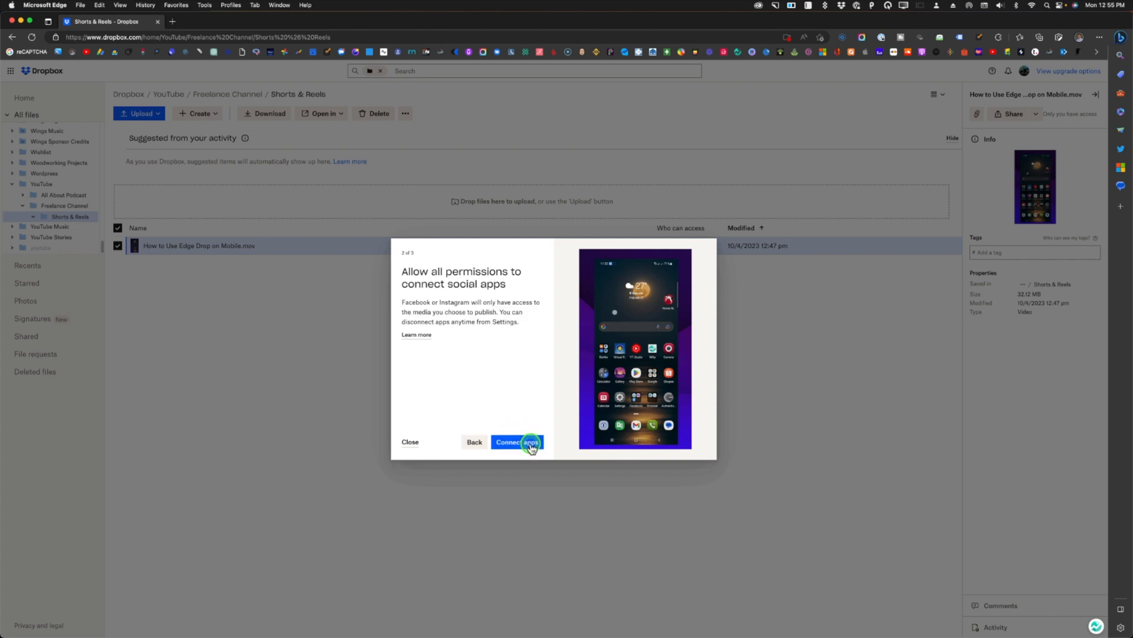
click(516, 442)
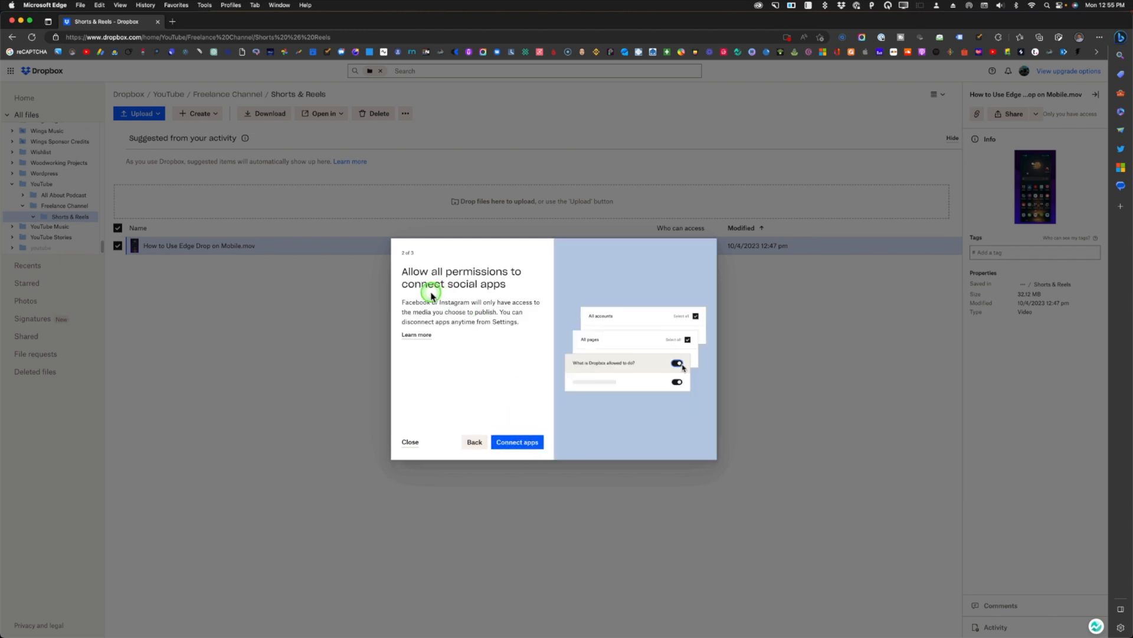
mouse_move(531, 421)
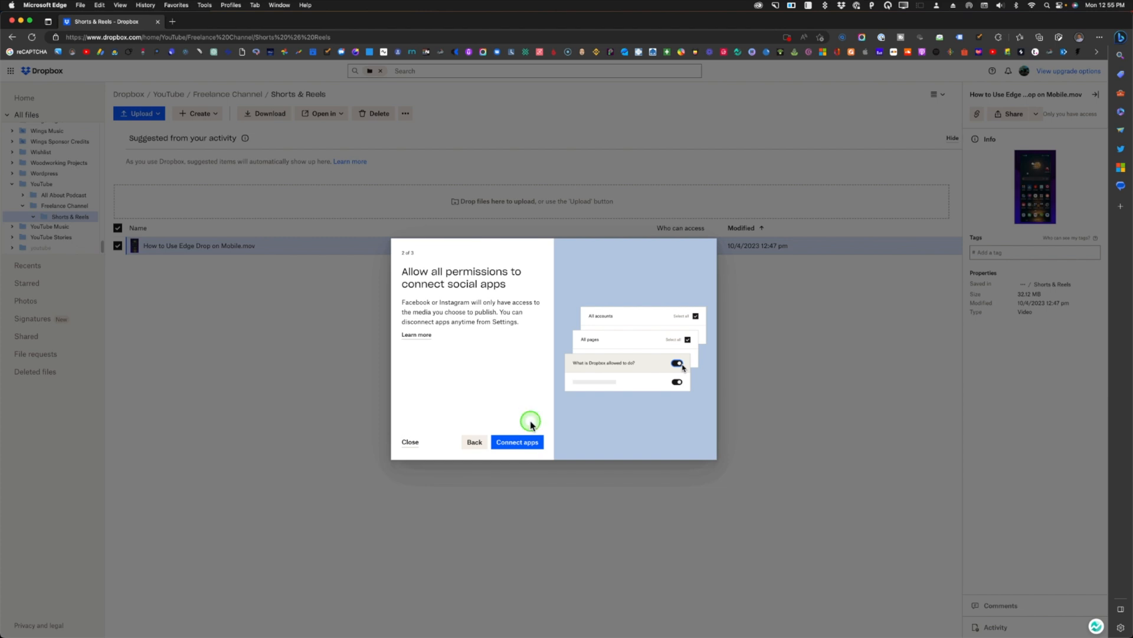
click(517, 441)
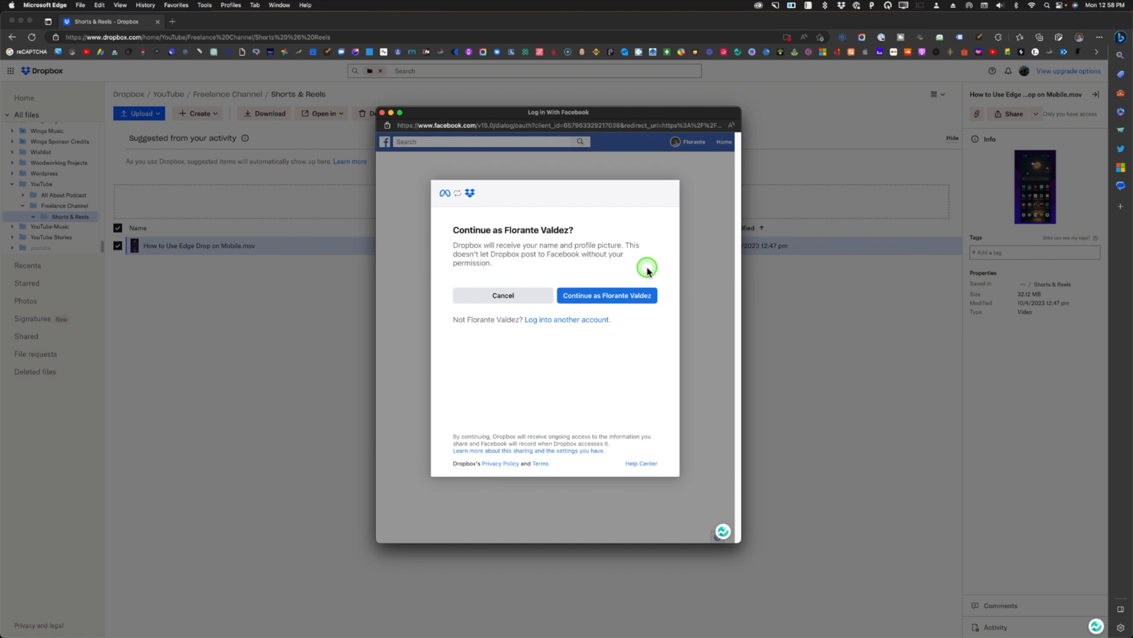
- Continue the Facebook login and select the freelancechannel Instagram business account for Dropbox
click(607, 295)
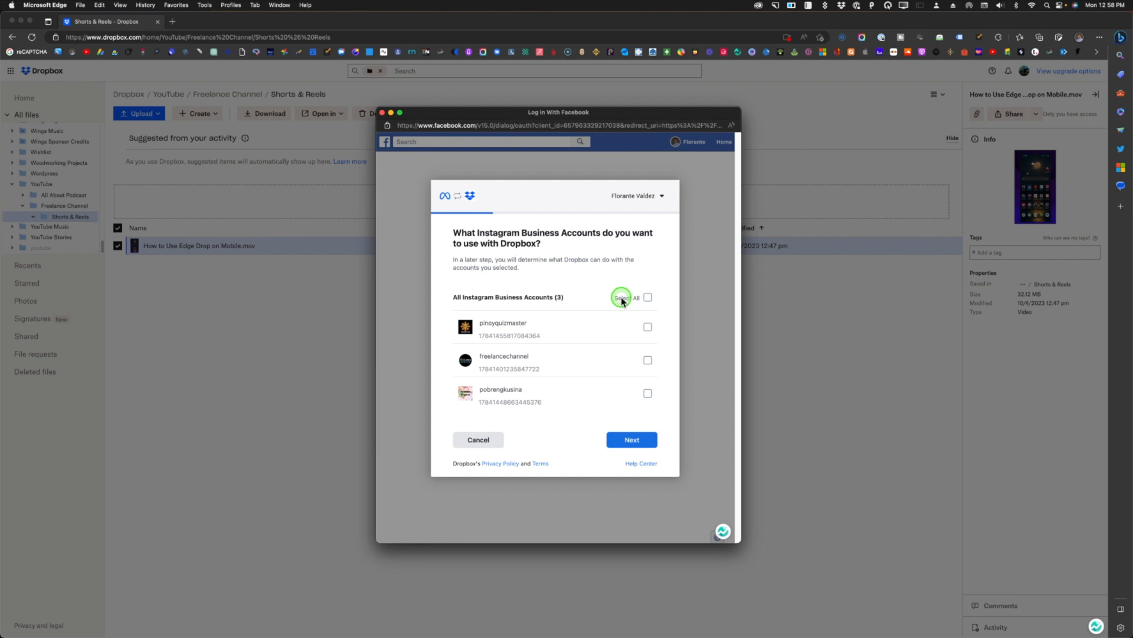
mouse_move(747, 281)
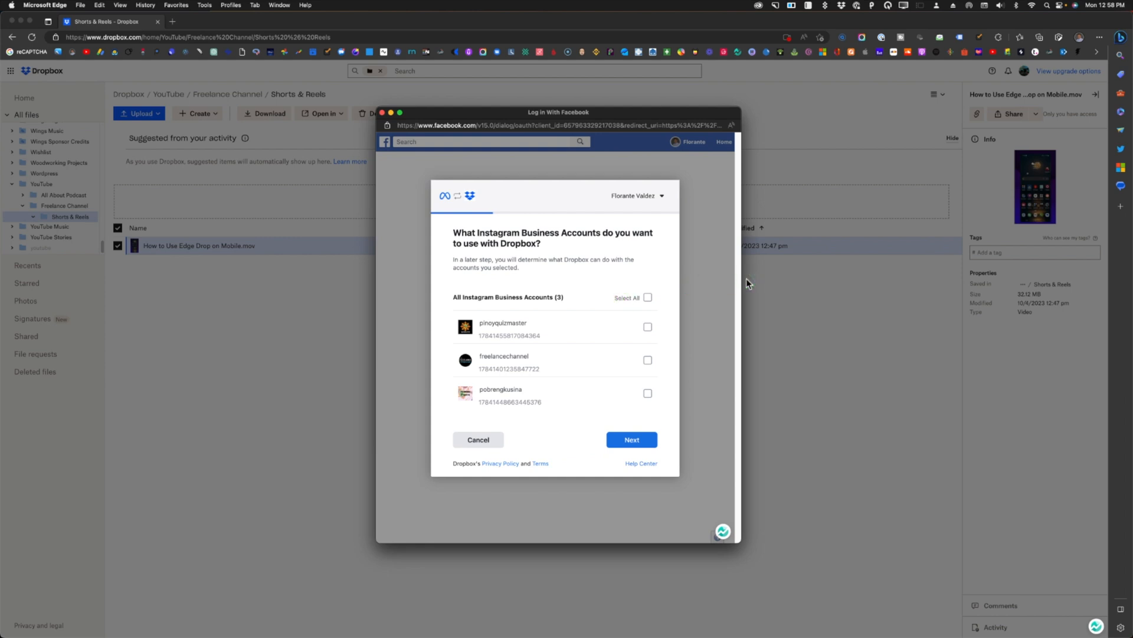
click(647, 361)
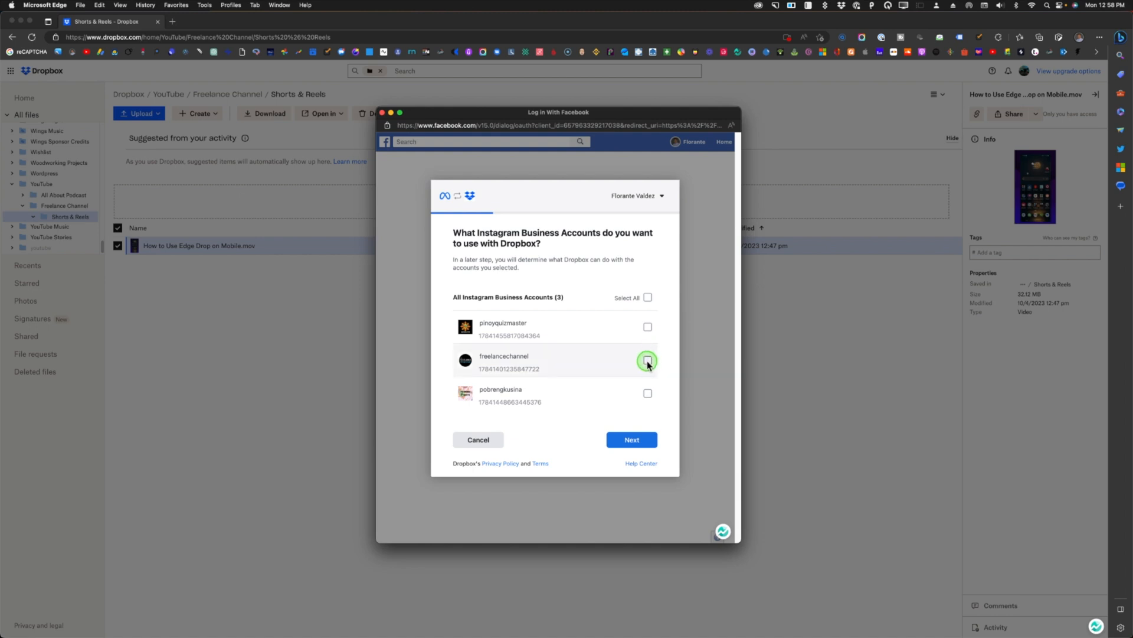
click(647, 360)
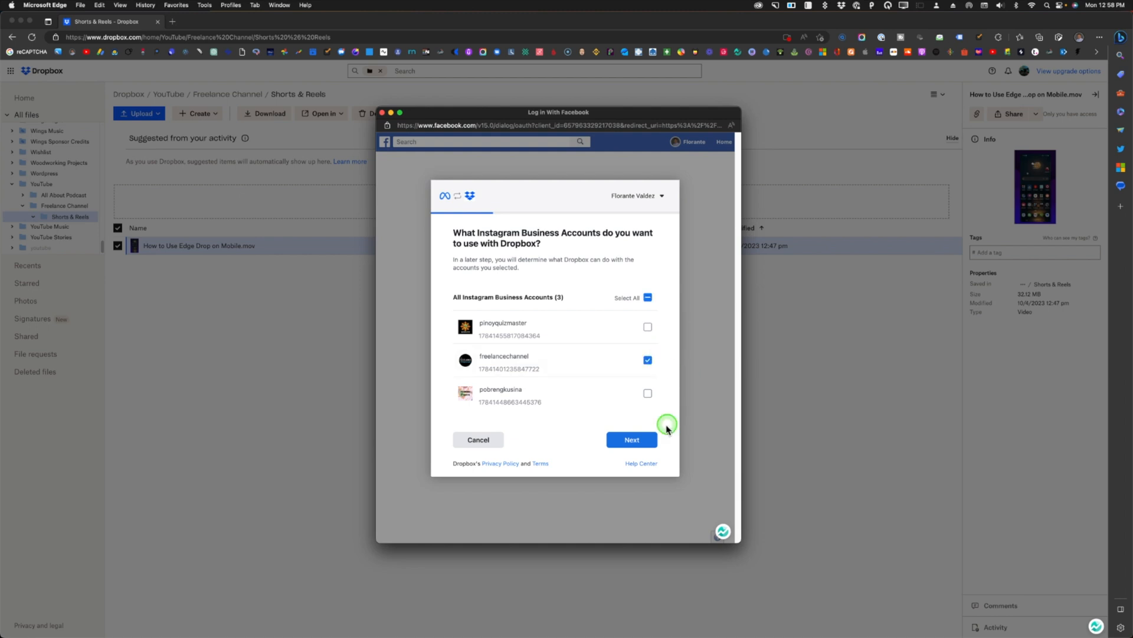
click(631, 440)
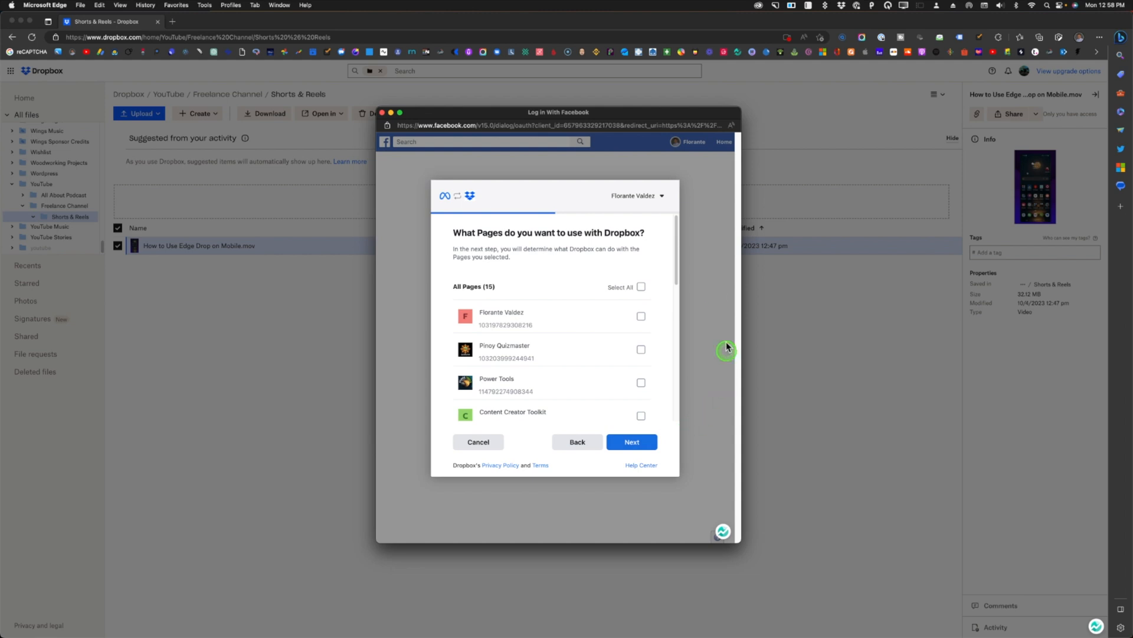
- Select The Freelance Channel page and grant Dropbox all requested permissions
scroll(down, 3)
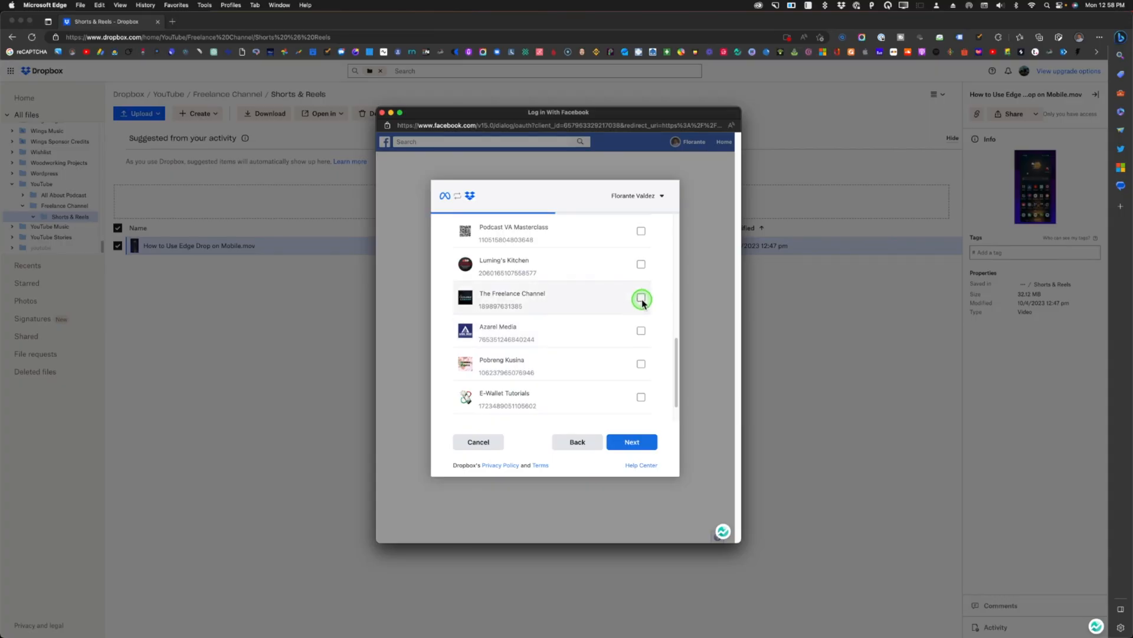
click(640, 298)
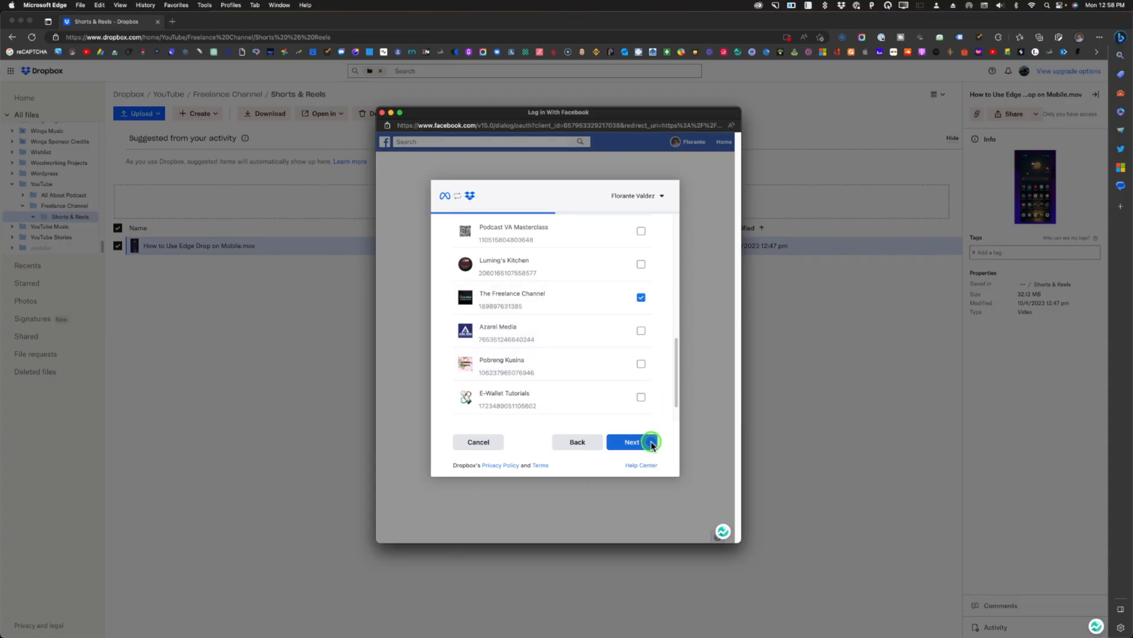
click(630, 441)
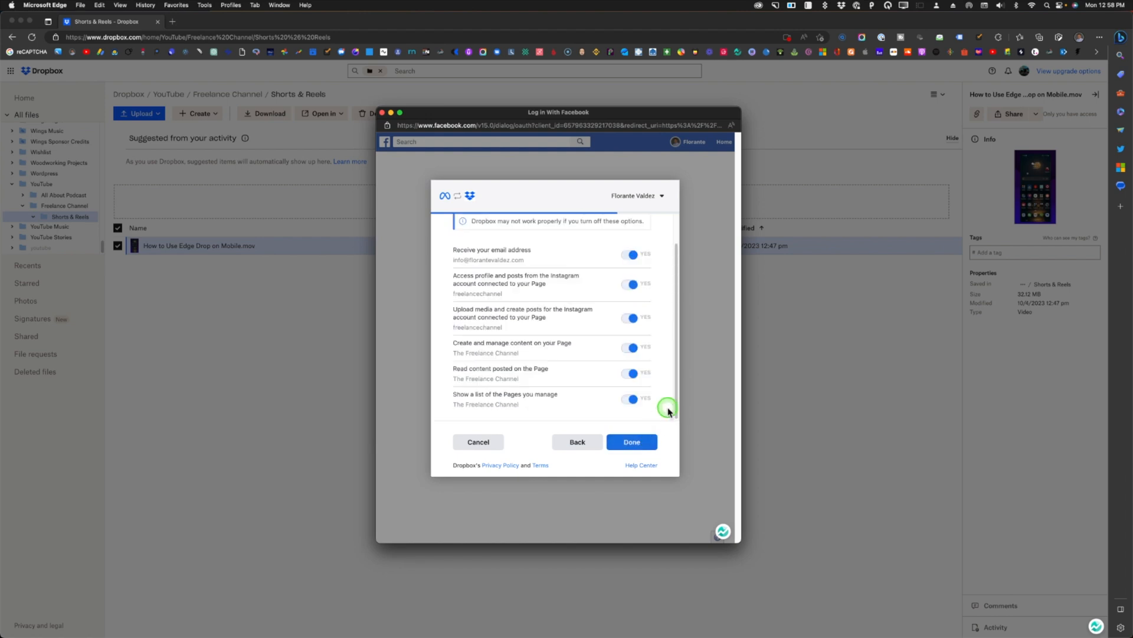
mouse_move(669, 410)
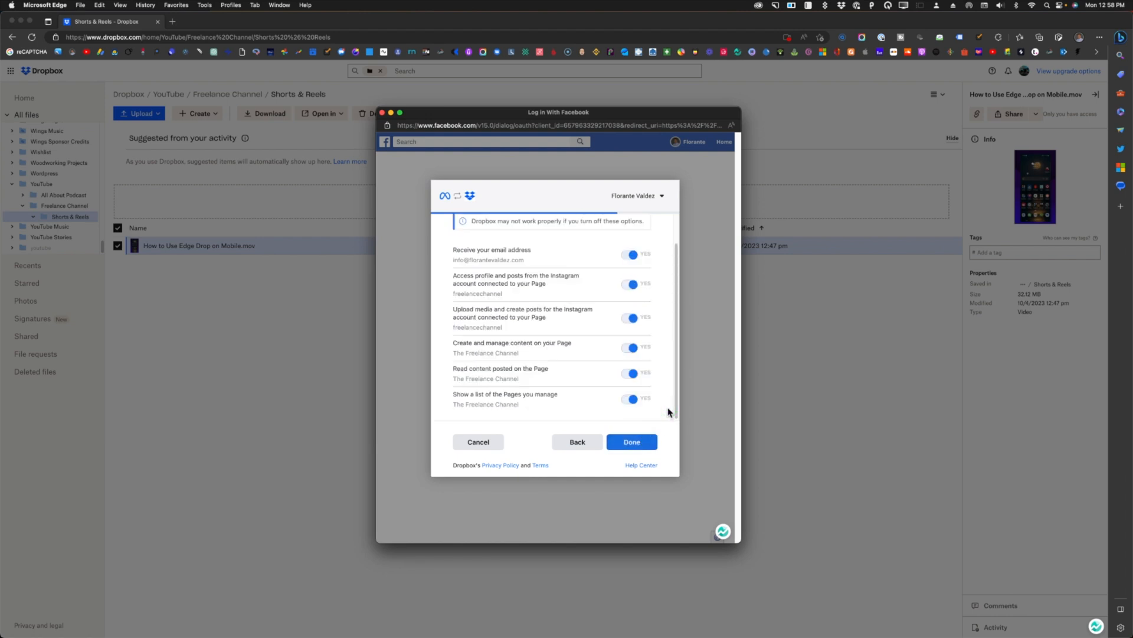
click(630, 442)
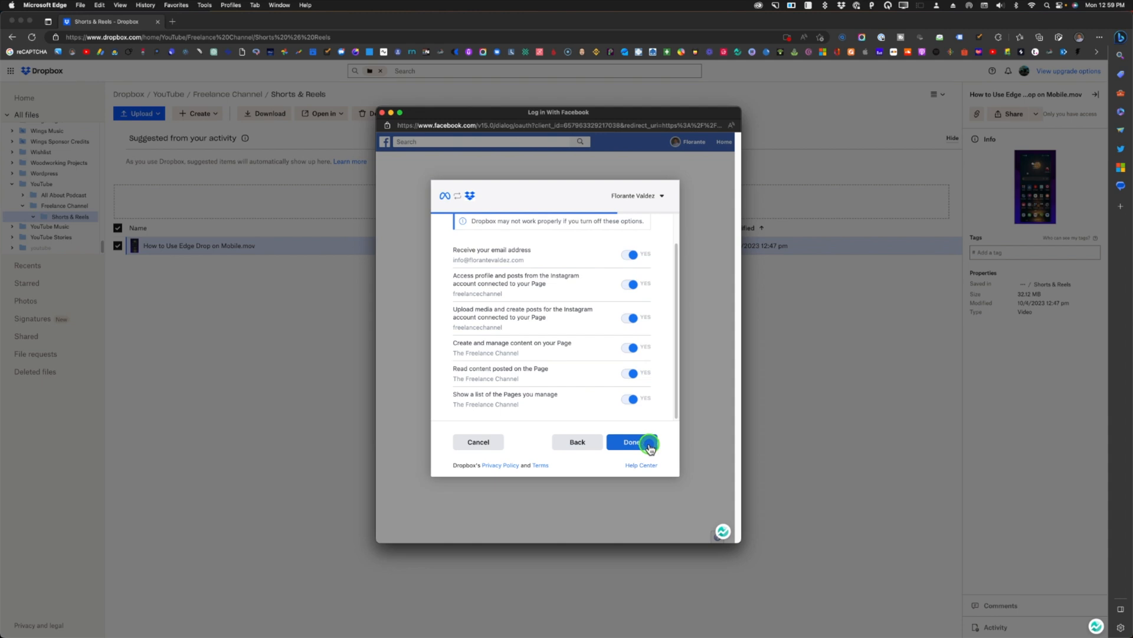
click(632, 441)
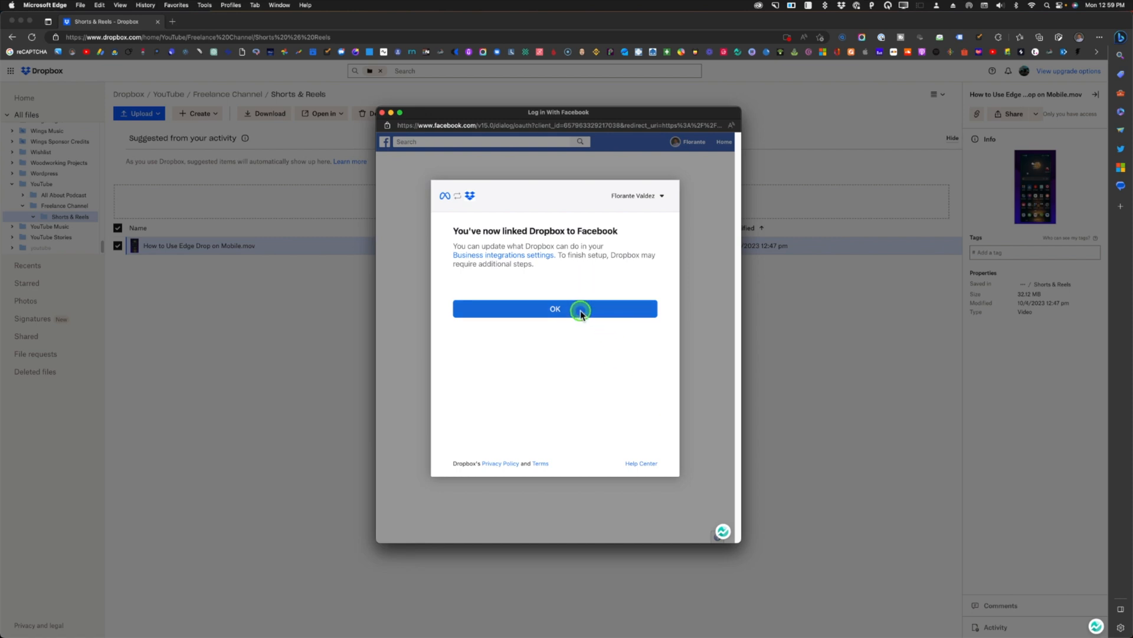
- Caption the post 'Send files, photos, videos, and notes... using Microsoft Edge Drop on your mobile. Here's how' and publish to both accounts
click(555, 308)
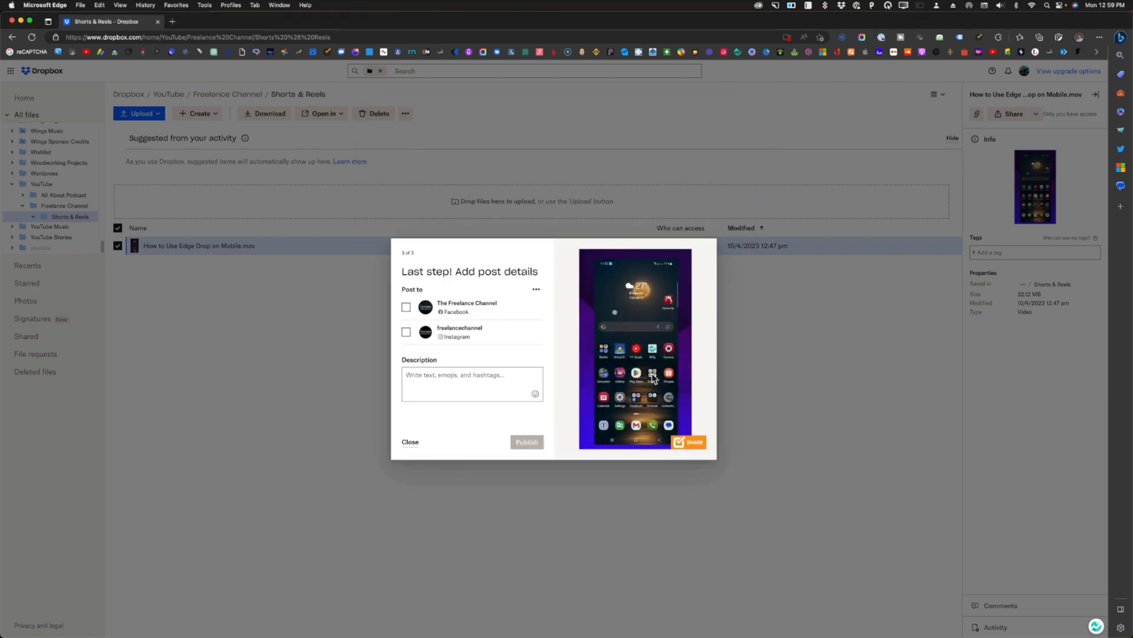
text(Send files, photos, videos, and notes to your different)
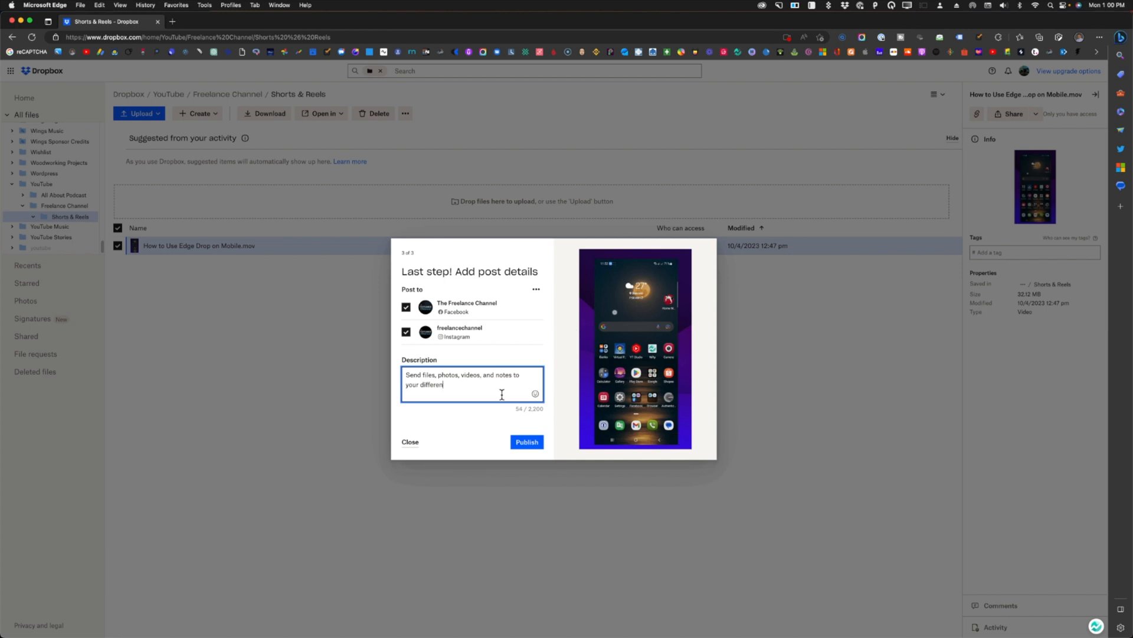
text(devices using Microsoft)
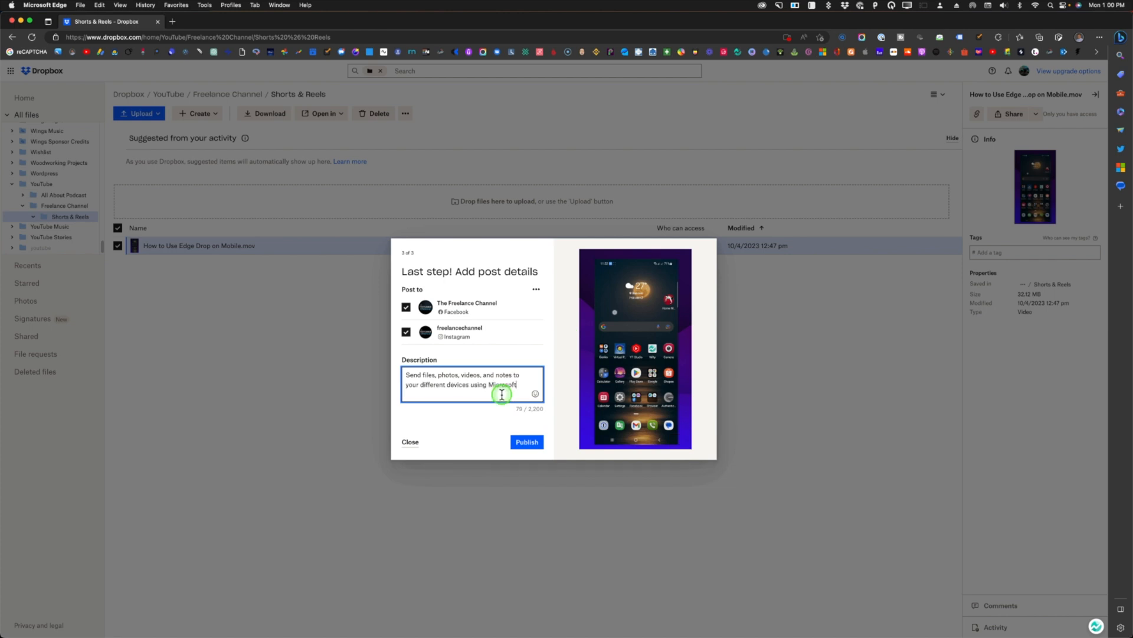
text(Edge Drop on your m)
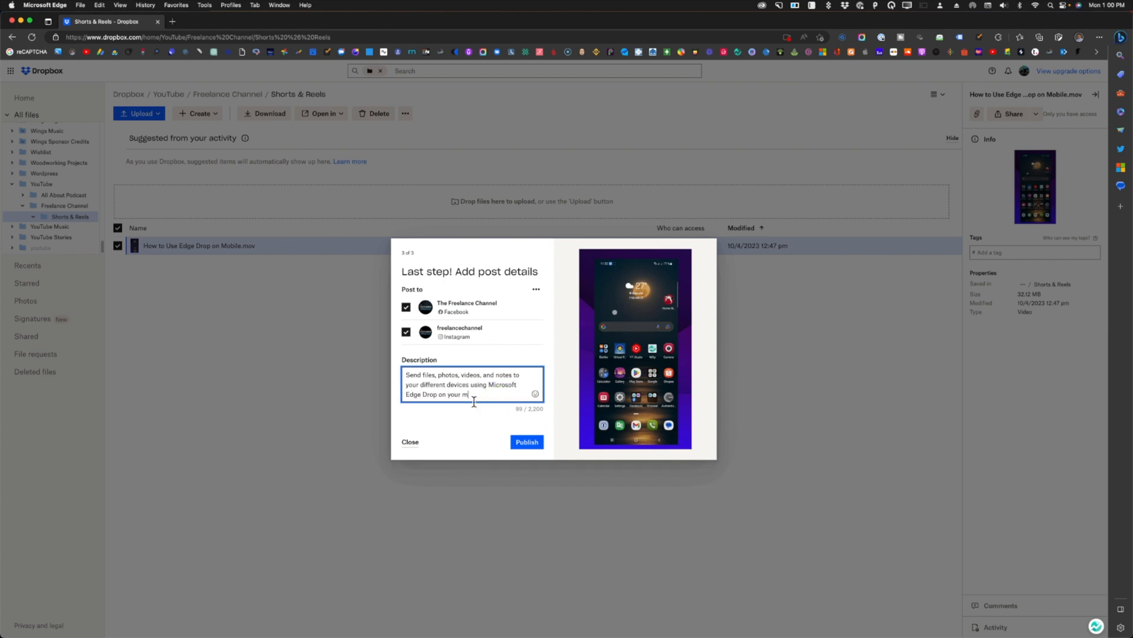
text(obile.)
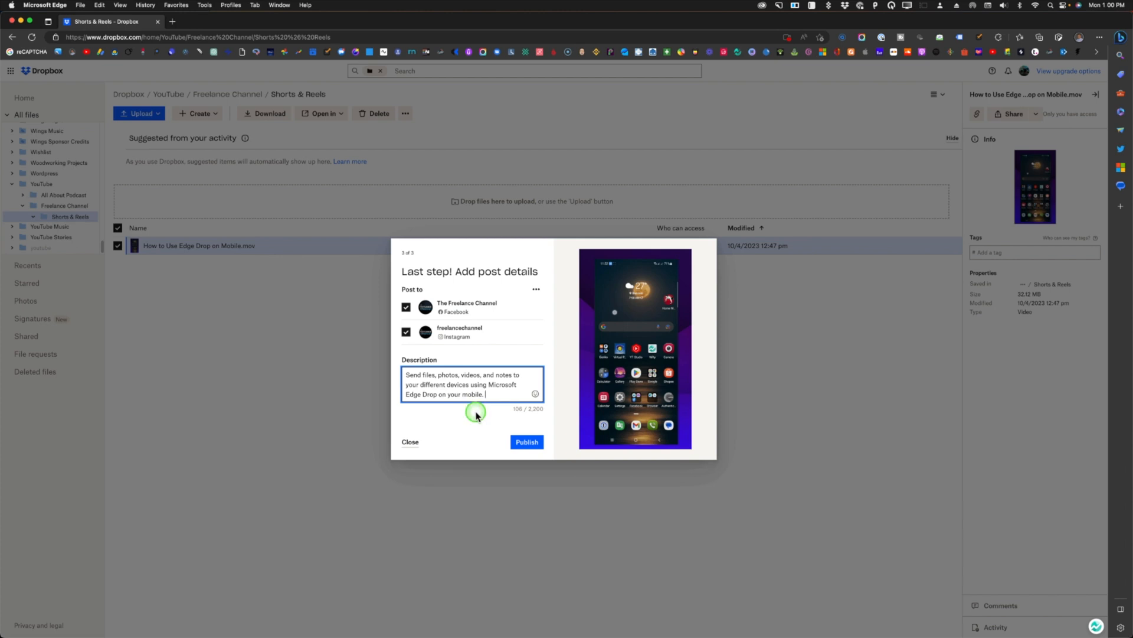
text(Here's how 👇)
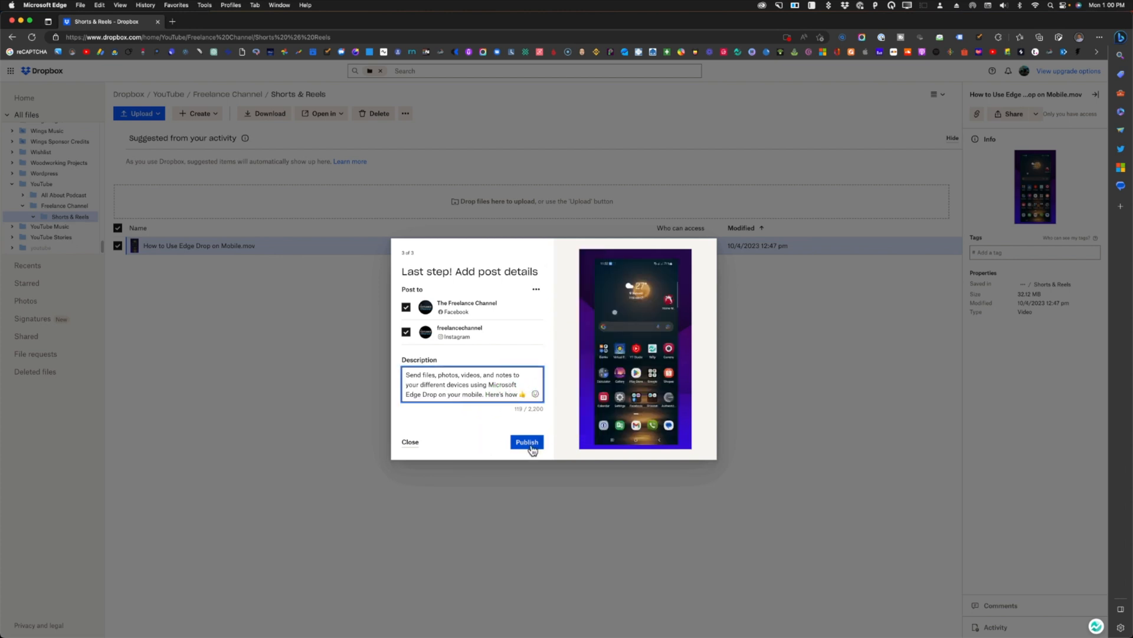
click(526, 445)
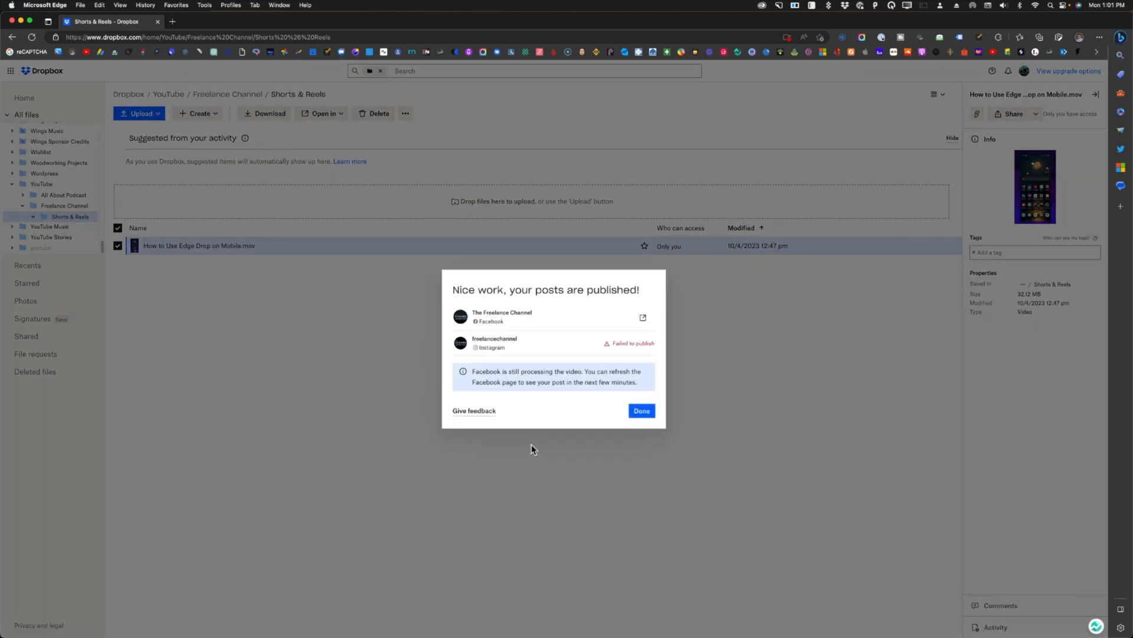
- Open The Freelance Channel's Facebook page from the published-posts confirmation
click(642, 318)
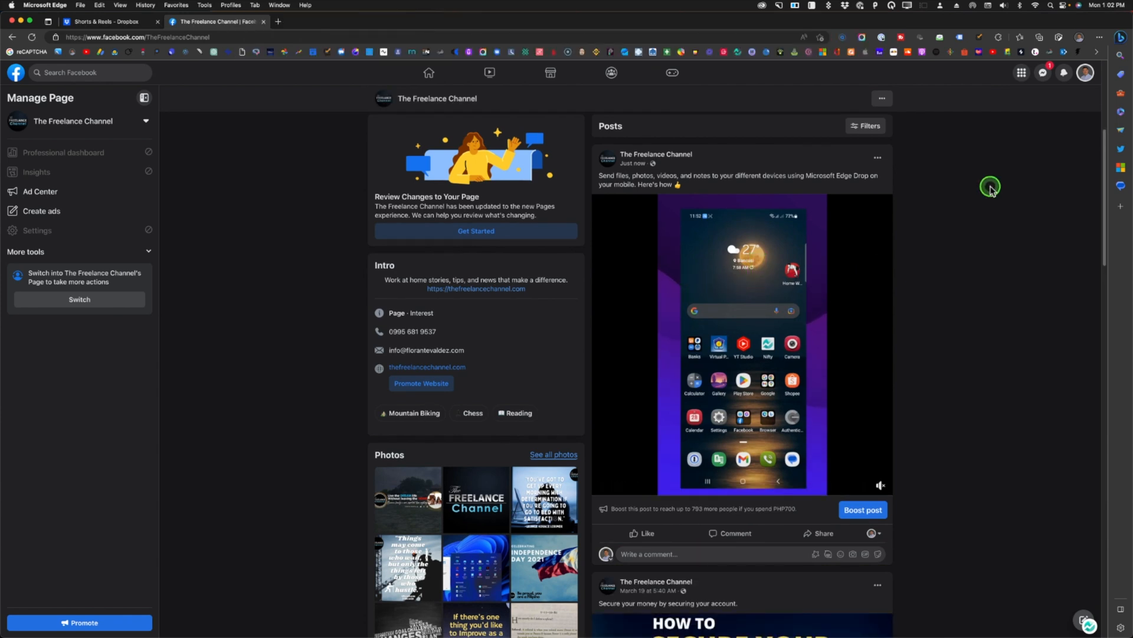
scroll(down, 3)
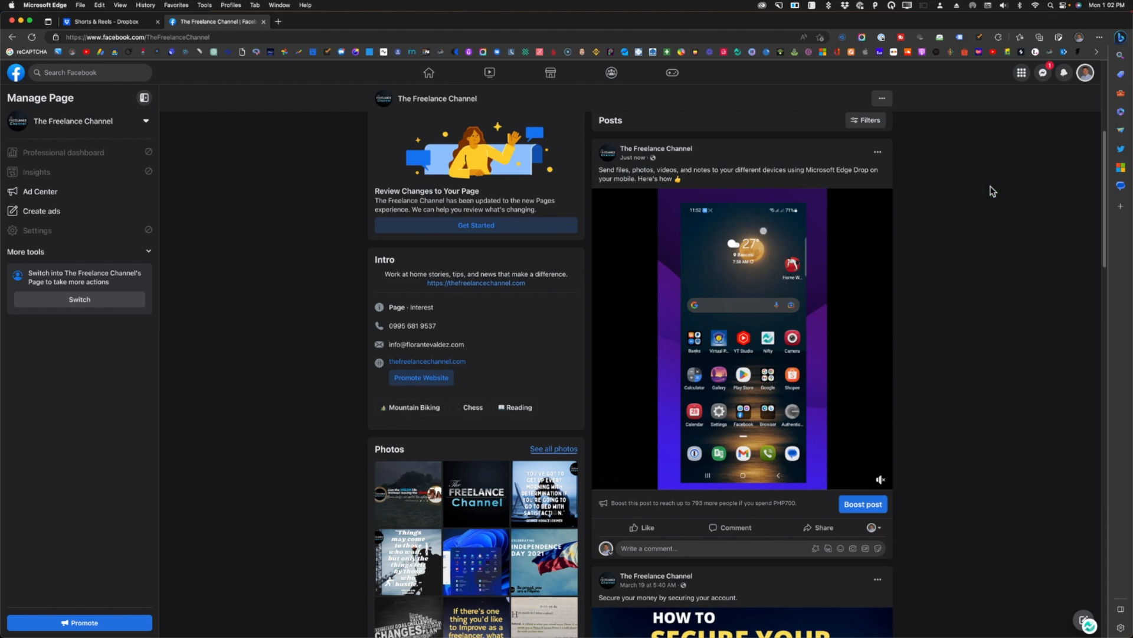